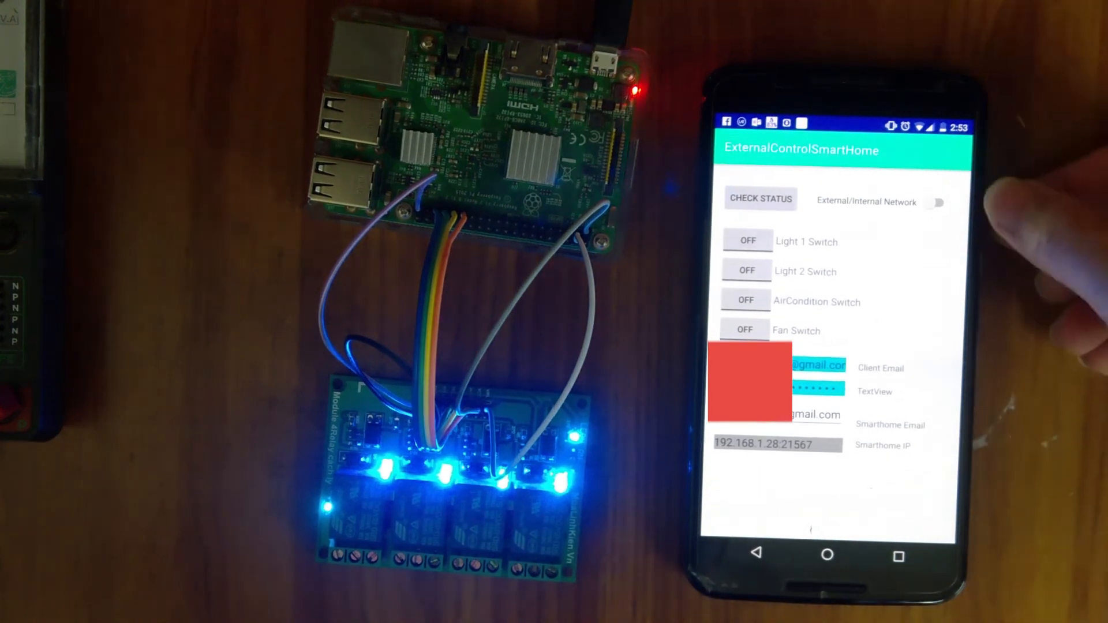
# Enable external network mode so relay commands go over the mobile network
pyautogui.click(745, 330)
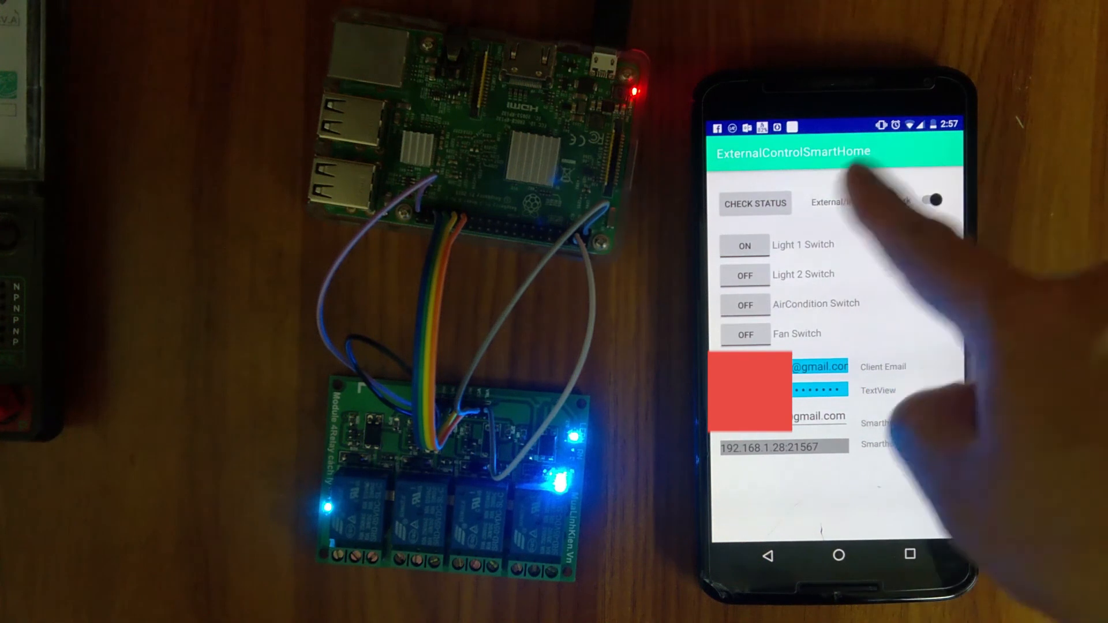
# Turn Light 2 on and switch control back to the internal Wi-Fi network
pyautogui.click(932, 199)
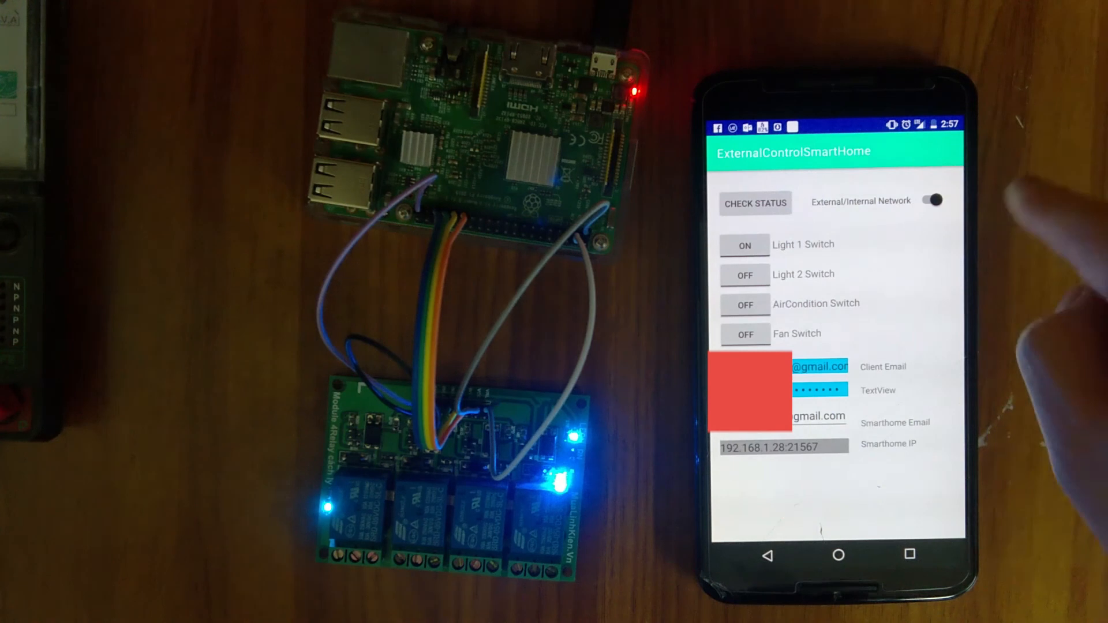
pyautogui.click(744, 274)
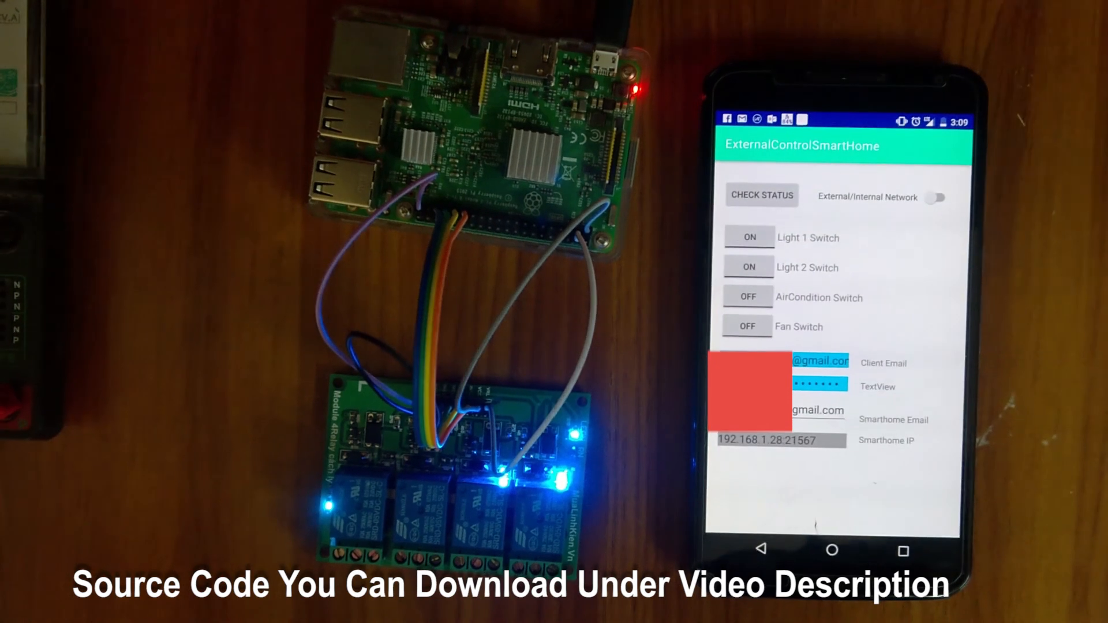
# Turn the air conditioner relay on and switch the Light 1 relay off
pyautogui.click(748, 298)
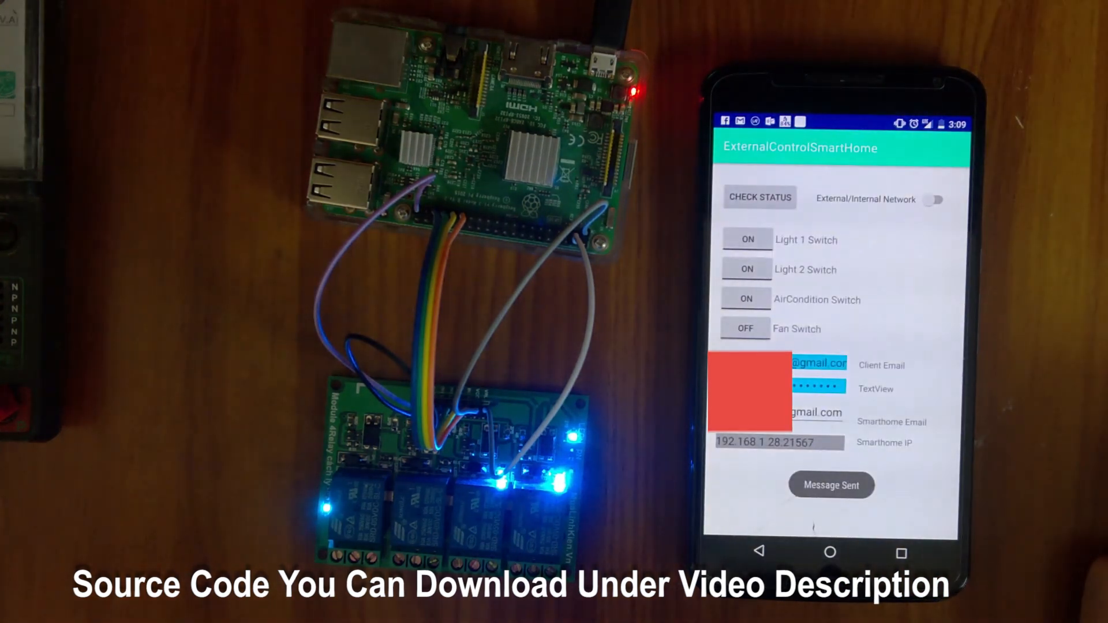
pyautogui.click(746, 239)
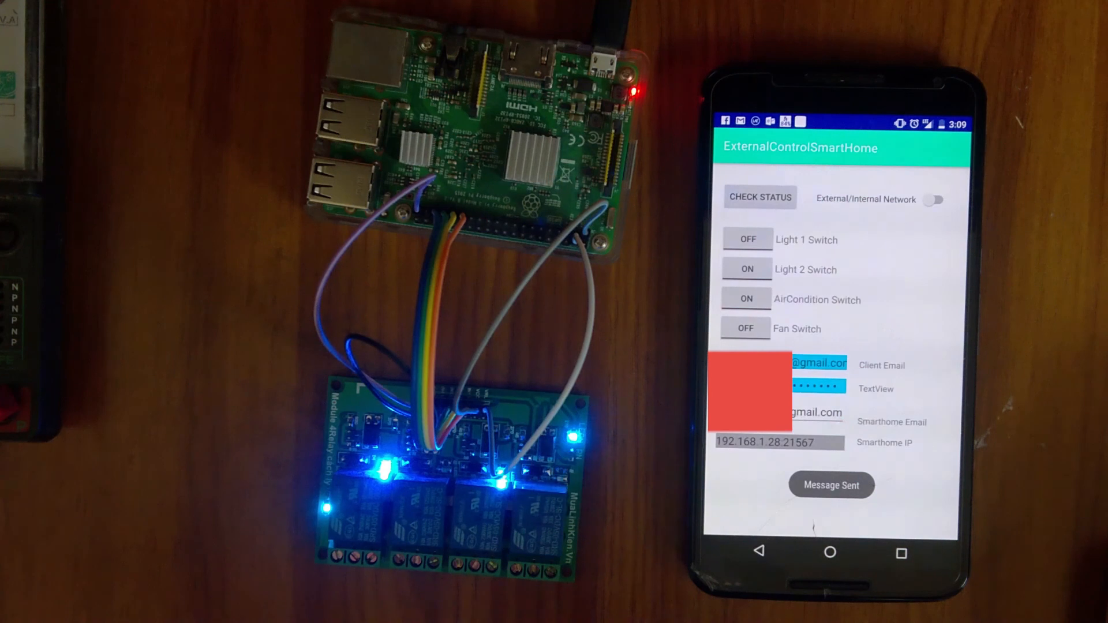